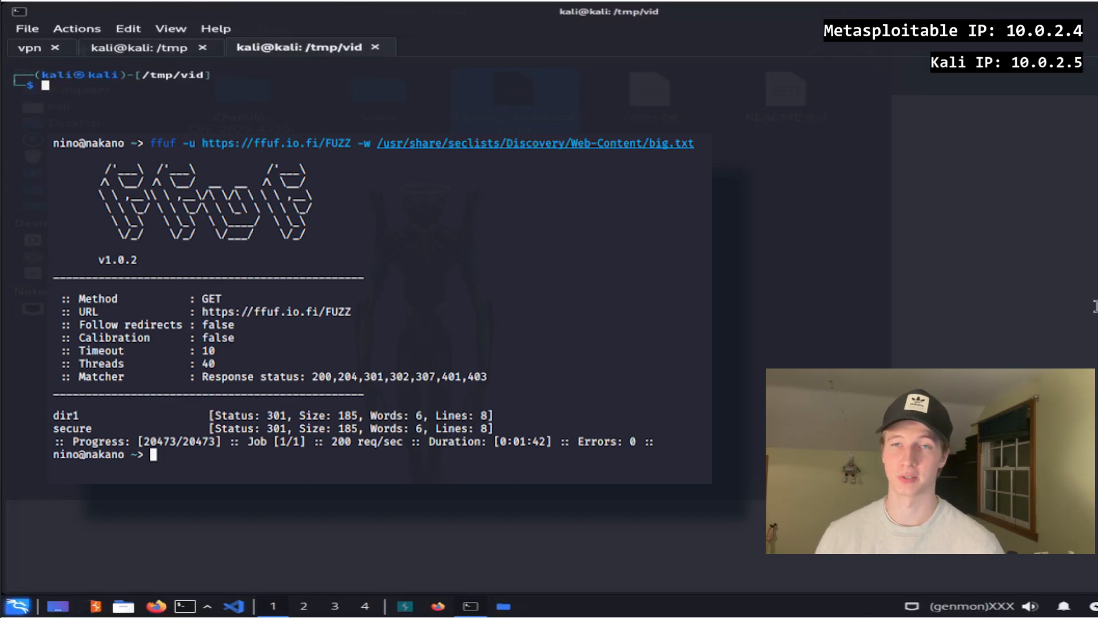
pyautogui.write('ffuf -w /usr/share/wordlists/seclists/Discovery/Web-Content/directory-list-2.3-medium.txt:FUZZ -u http://10.0.2.4/FUZZ -ic')
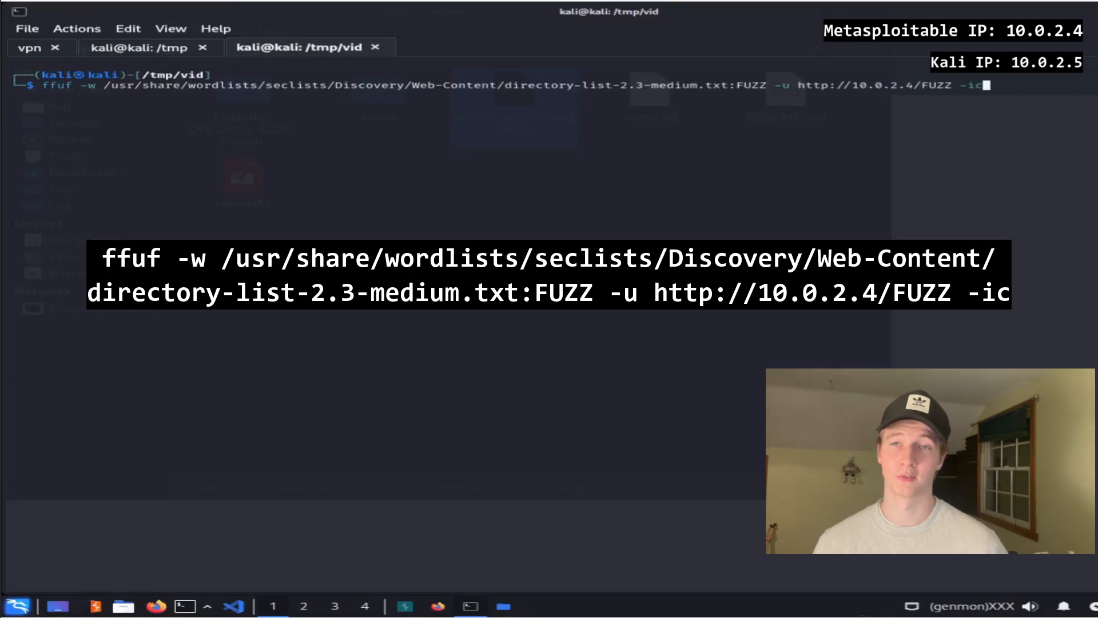
# - Launch the ffuf directory scan against 10.0.2.4
pyautogui.press('Return')
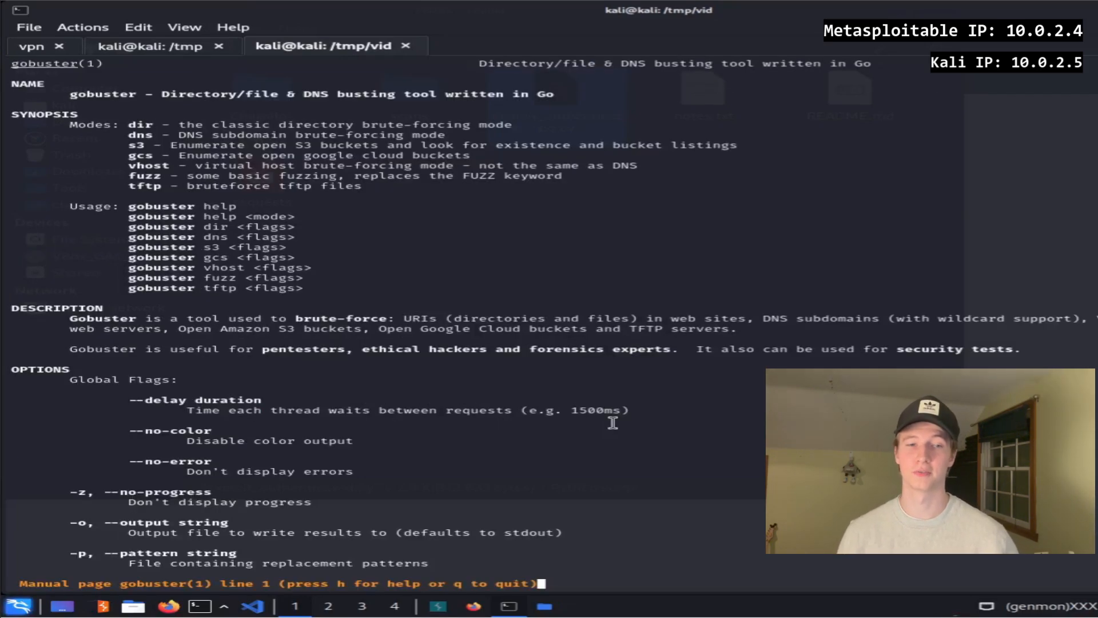
pyautogui.press('q')
pyautogui.write('gobuster dir -u http://10.0.2.4/ -w /usr/share/wordlists/dirb/big.txt -t 50')
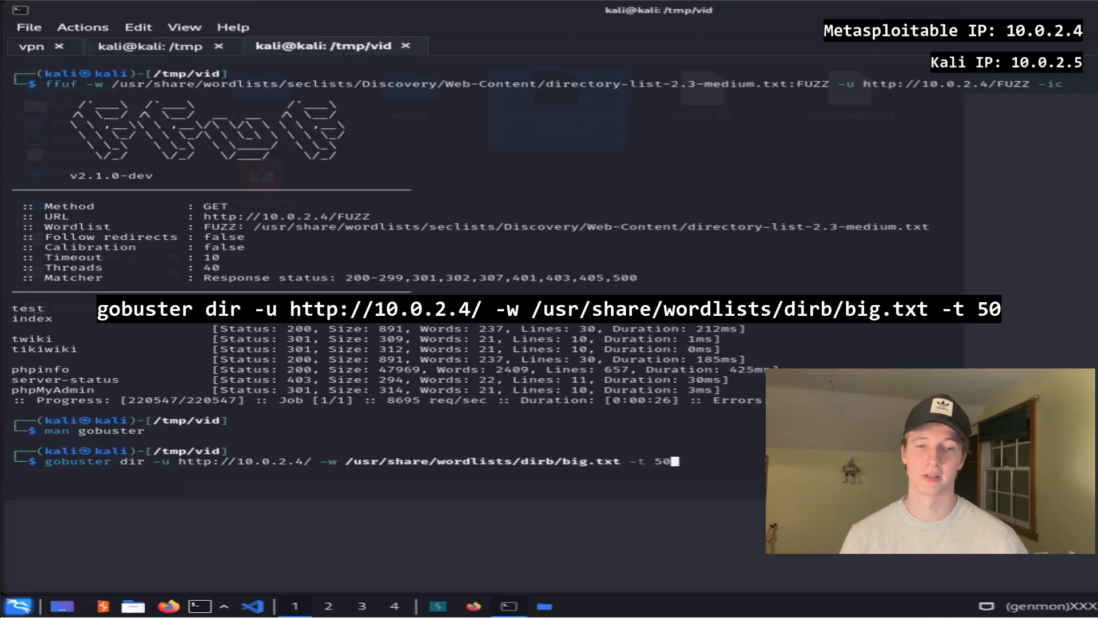
pyautogui.press('Return')
pyautogui.write('10.0.2.4/mutillidae/robots.txt')
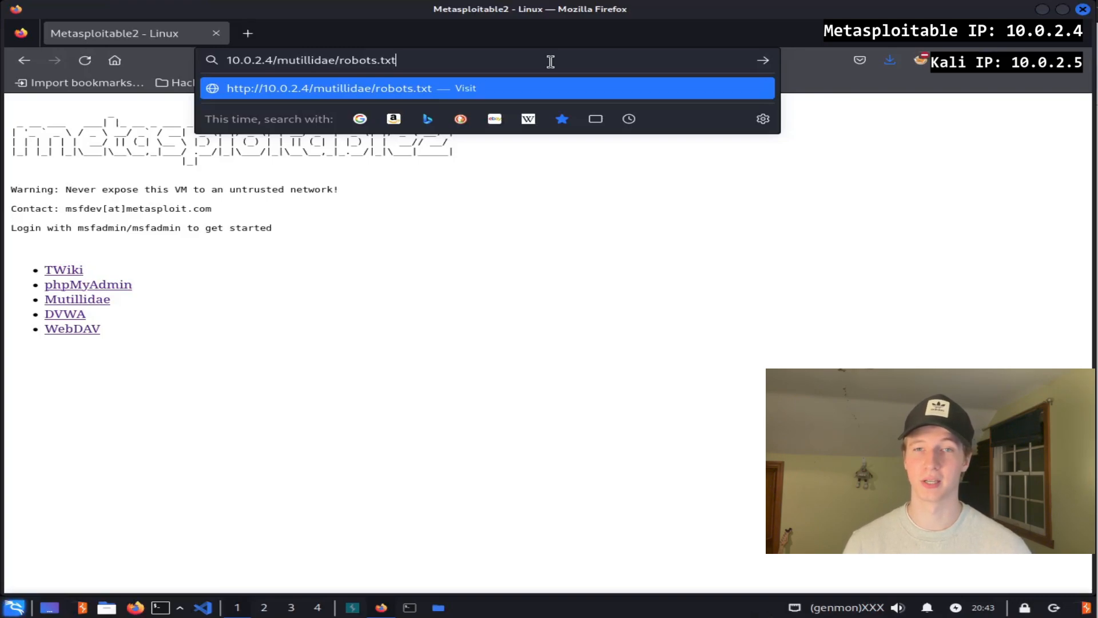
# - Load 10.0.2.4/mutillidae/robots.txt to reveal its disallowed paths
pyautogui.press('Return')
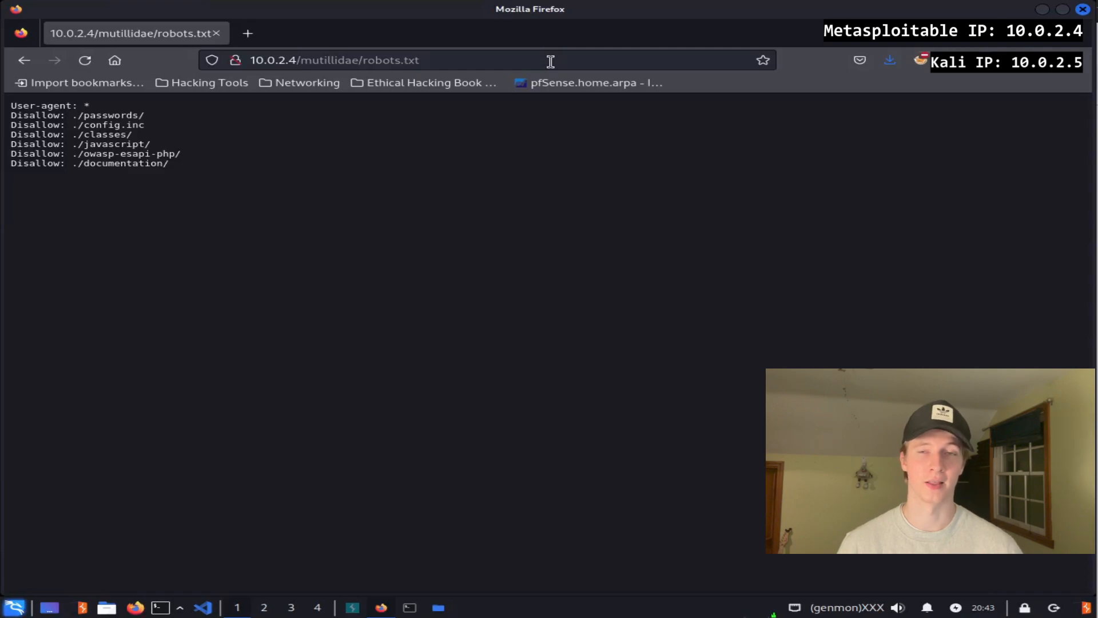
pyautogui.moveTo(213, 118)
pyautogui.write('passwords/')
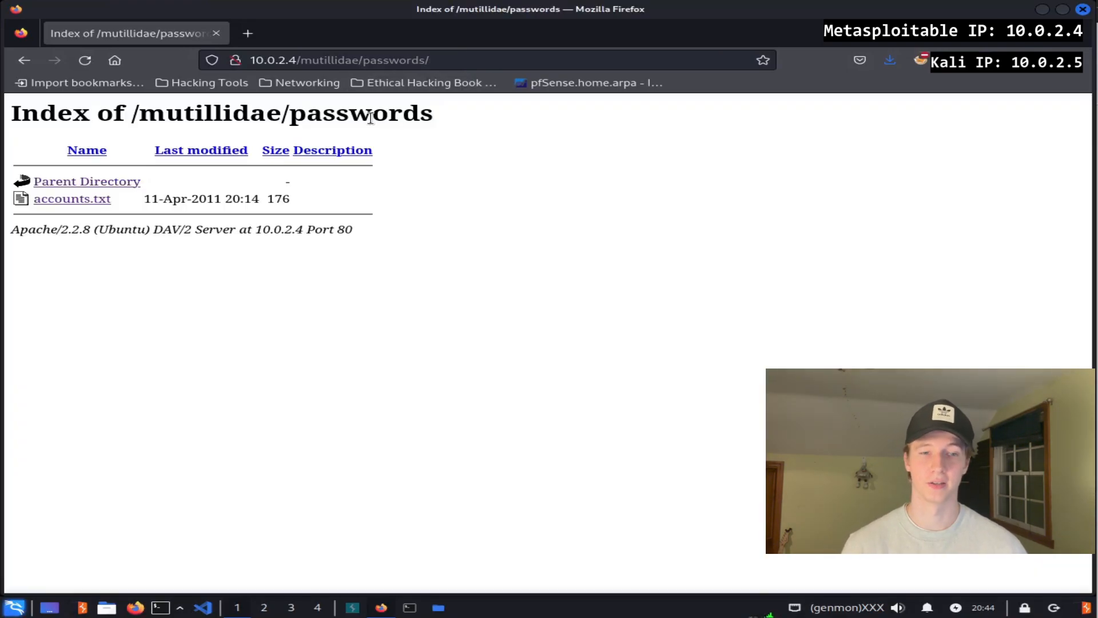
pyautogui.click(71, 198)
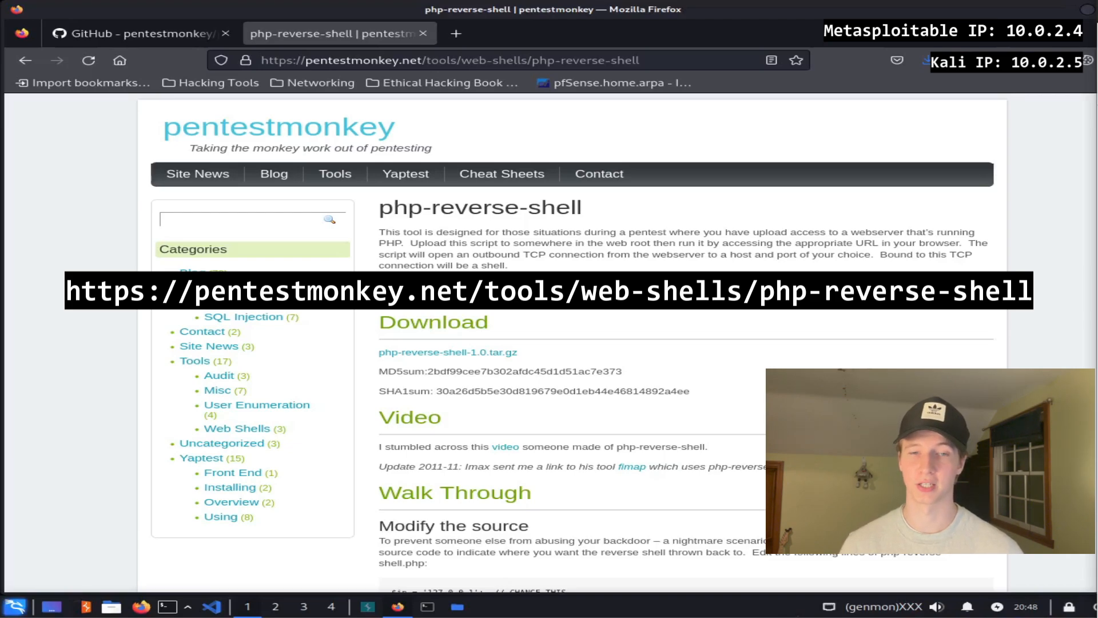
# - Download the raw php-reverse-shell.php from the pentestmonkey repository
pyautogui.click(132, 33)
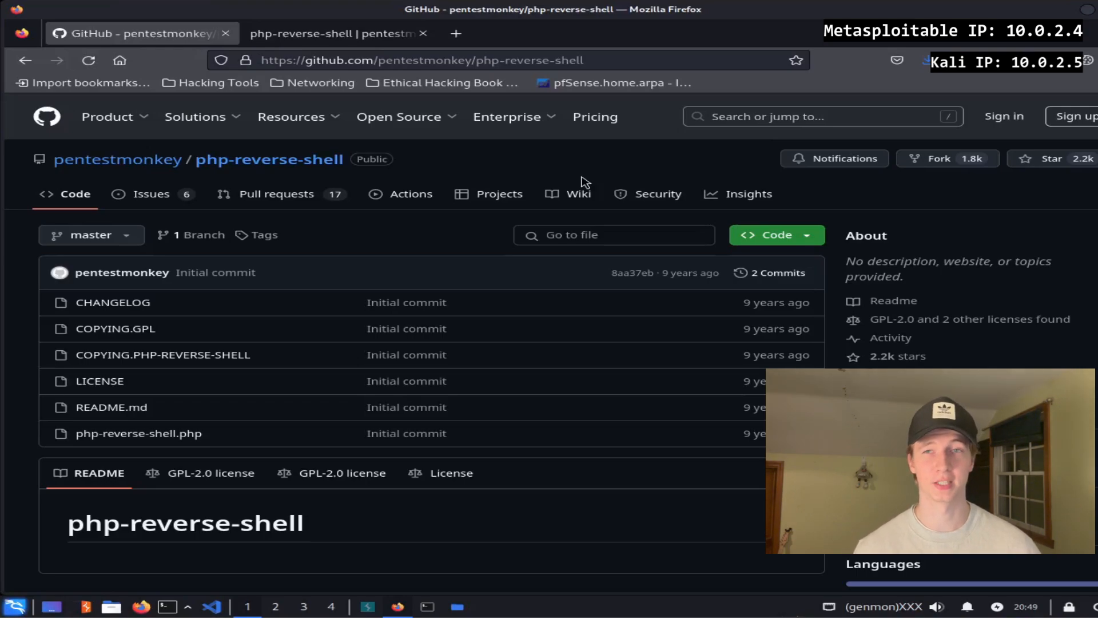
pyautogui.click(138, 432)
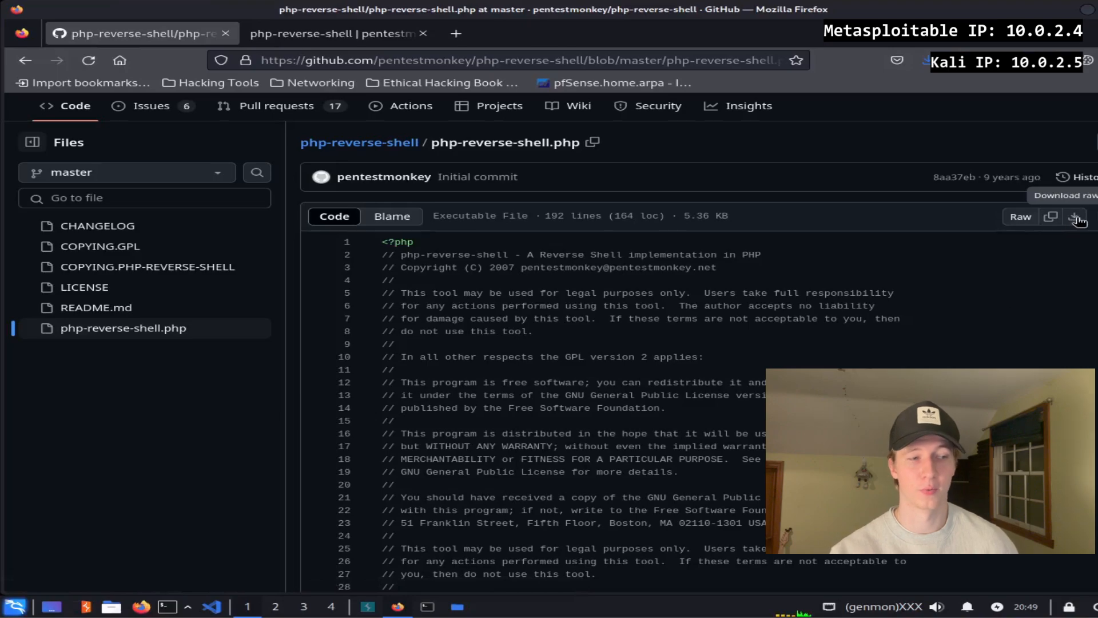
pyautogui.click(1077, 217)
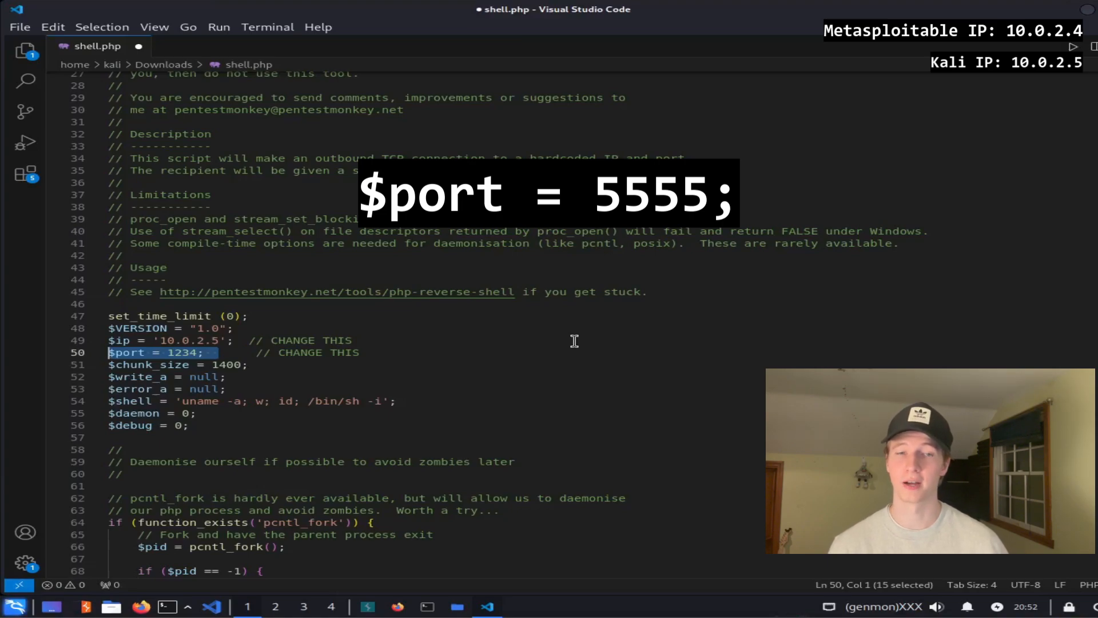
# - Set shell.php's $port to 5555 so the shell connects back to 10.0.2.5:5555
pyautogui.write('5555')
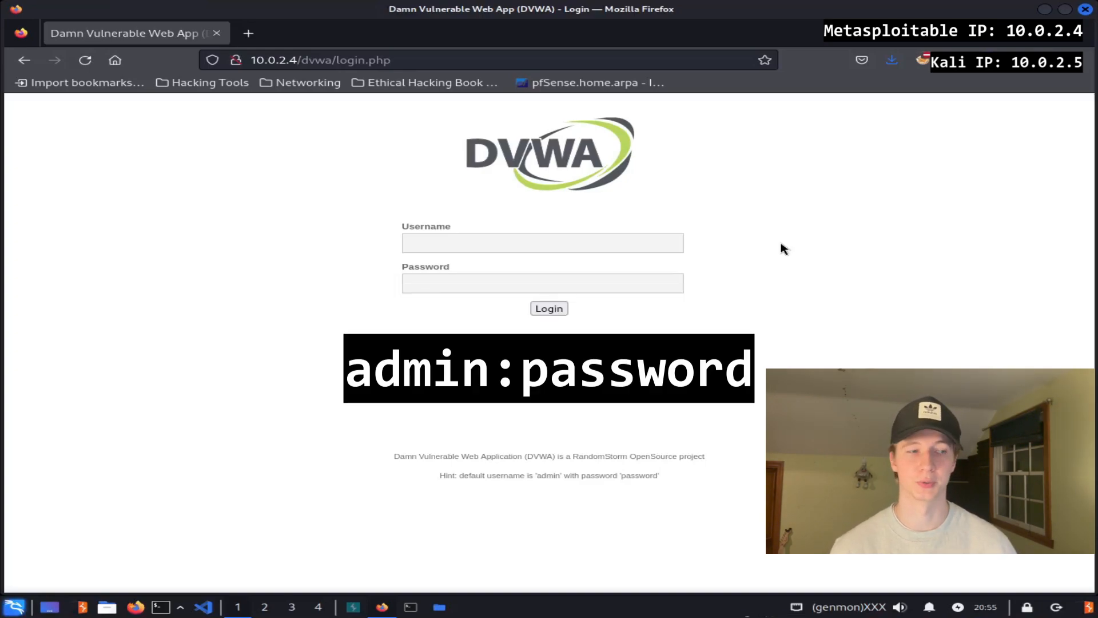
# - Log in to DVWA as admin, view Command Execution, then go to DVWA Security
pyautogui.click(548, 308)
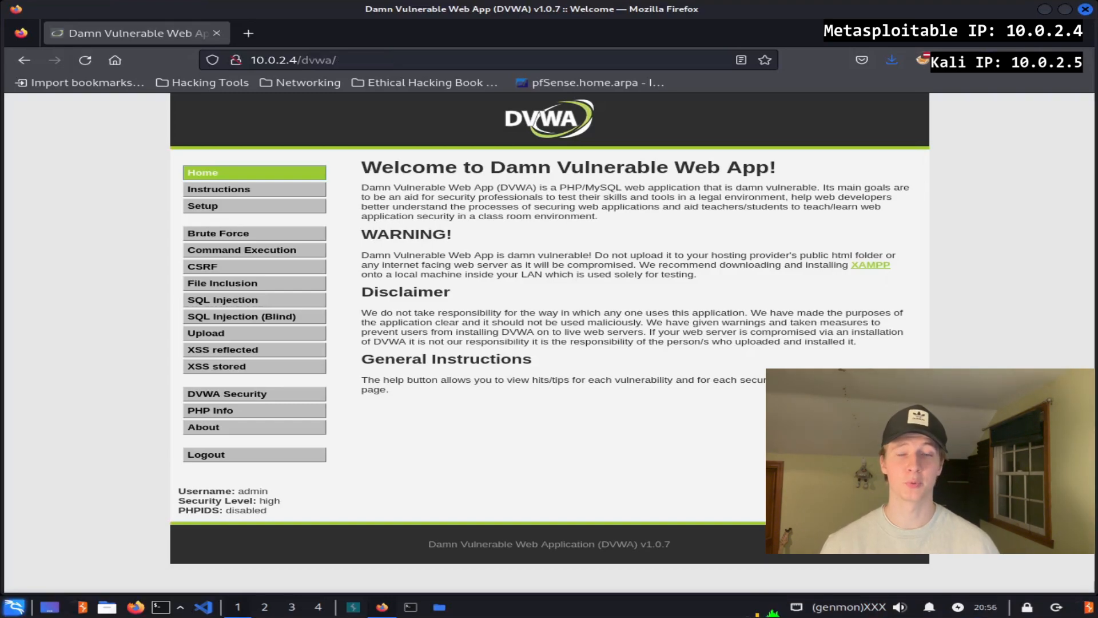
pyautogui.click(242, 250)
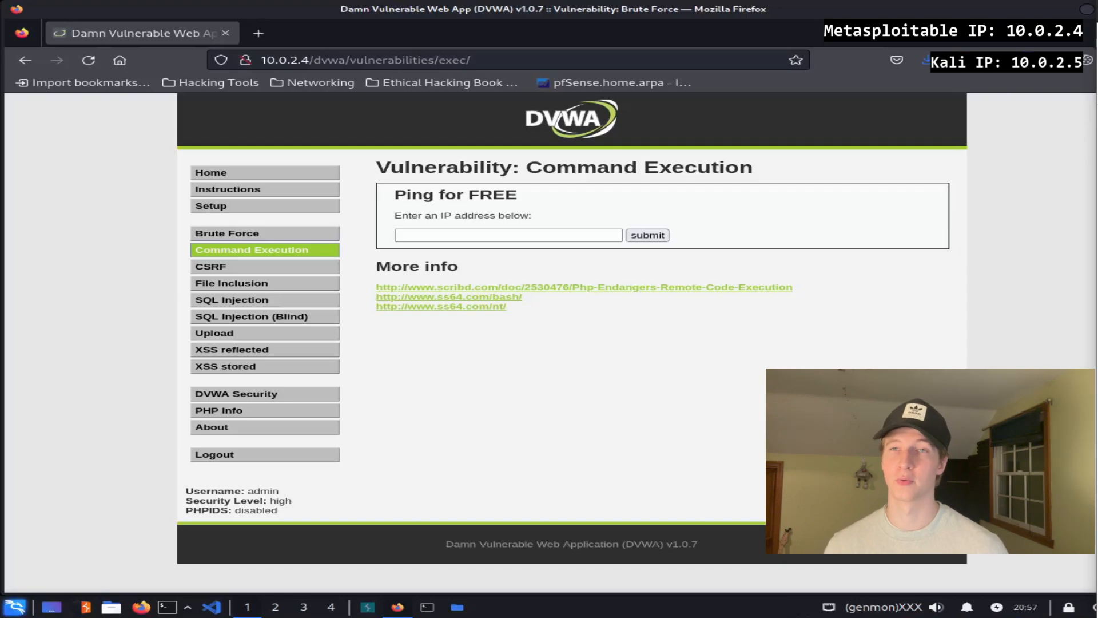
pyautogui.click(236, 392)
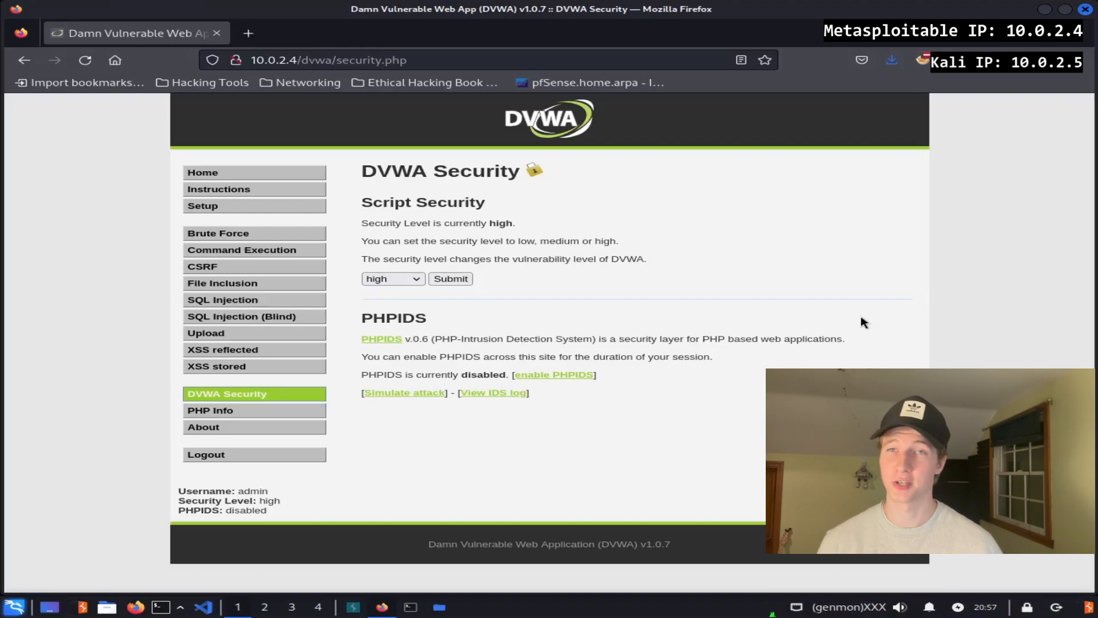
pyautogui.moveTo(868, 315)
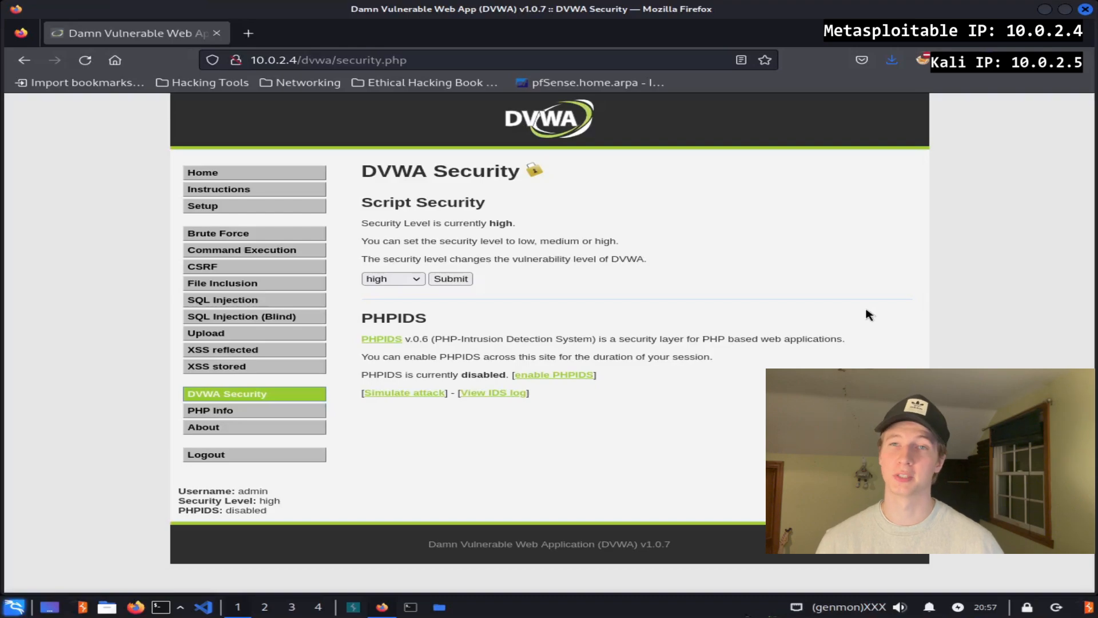
# - Submit the script security level change to low
pyautogui.click(450, 278)
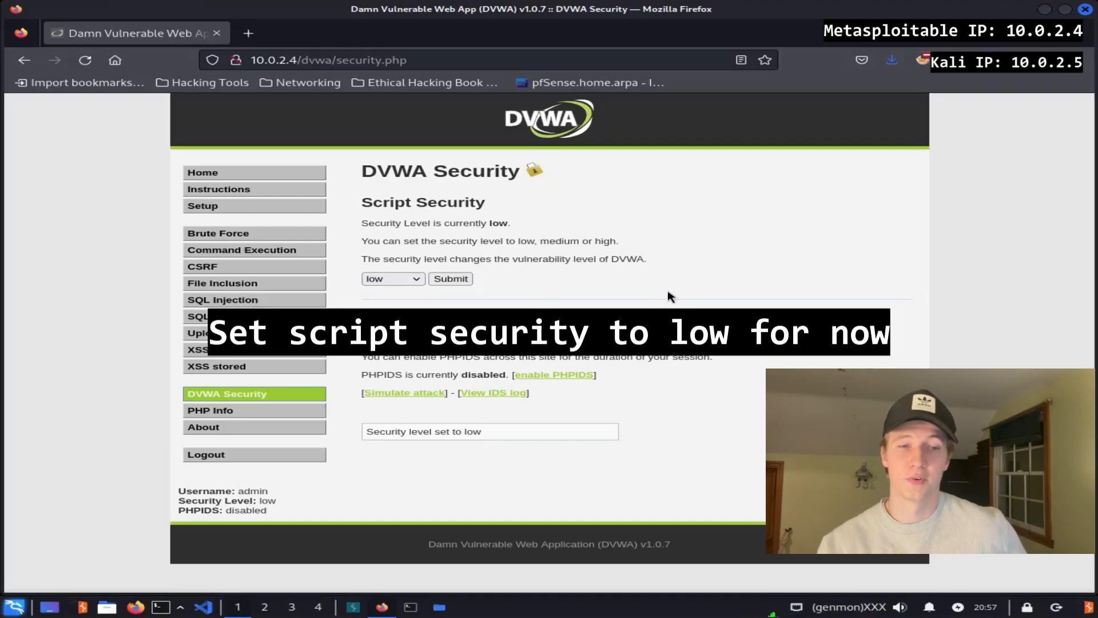